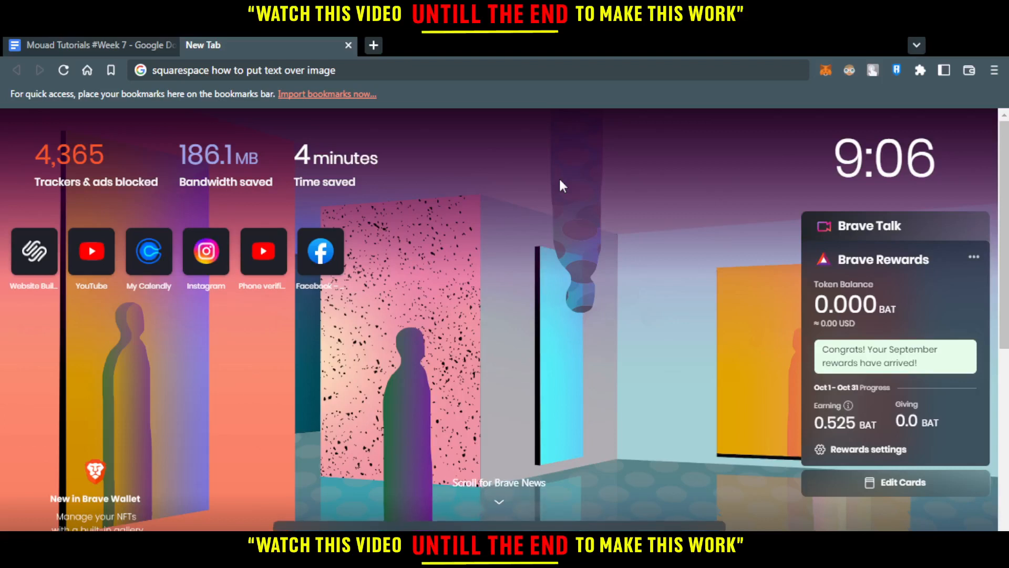
mouse_move(571, 169)
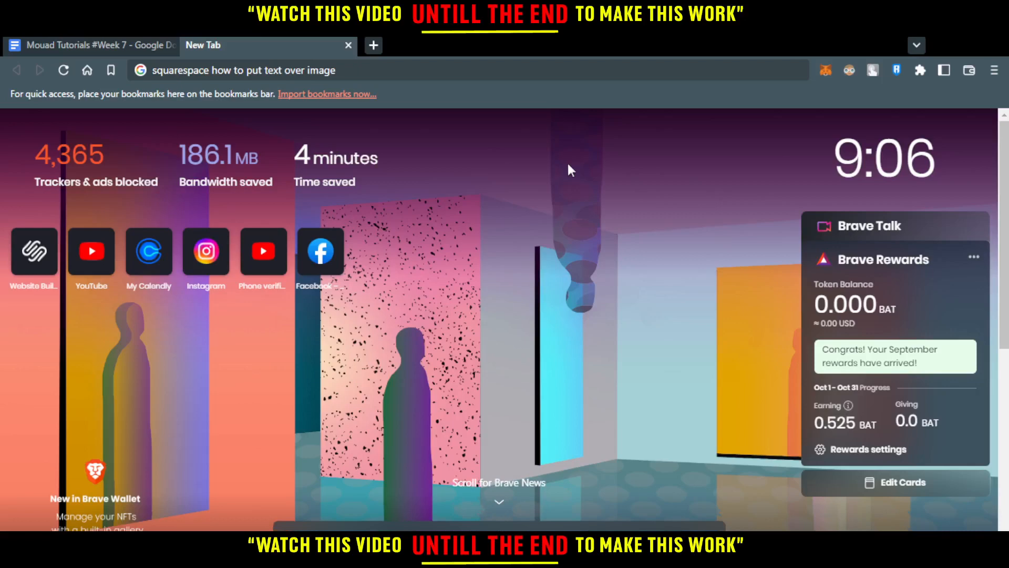
- Open squarespace.com from the Squarespace shortcut tile on Brave's new tab page
left_click(244, 70)
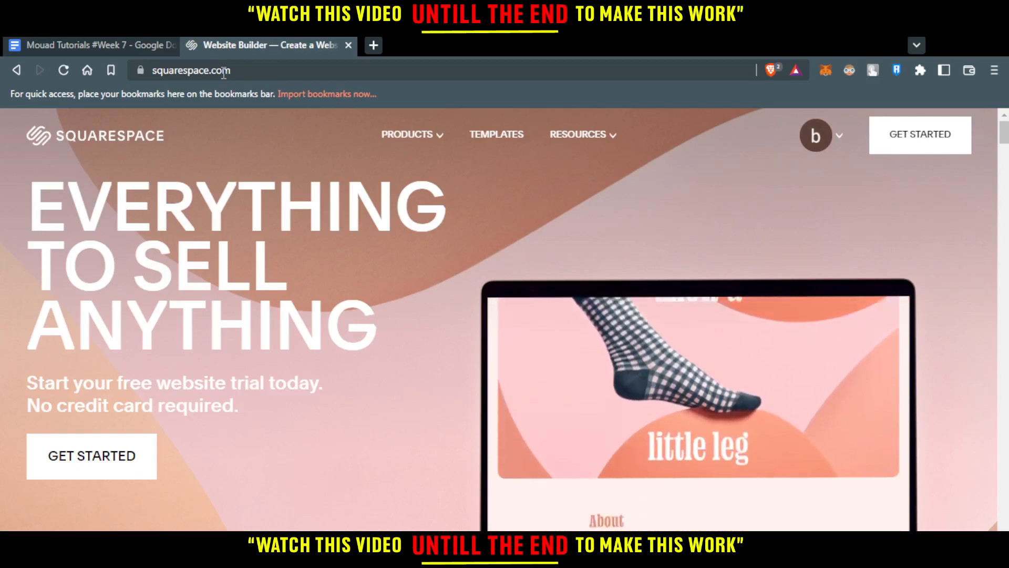
mouse_move(541, 273)
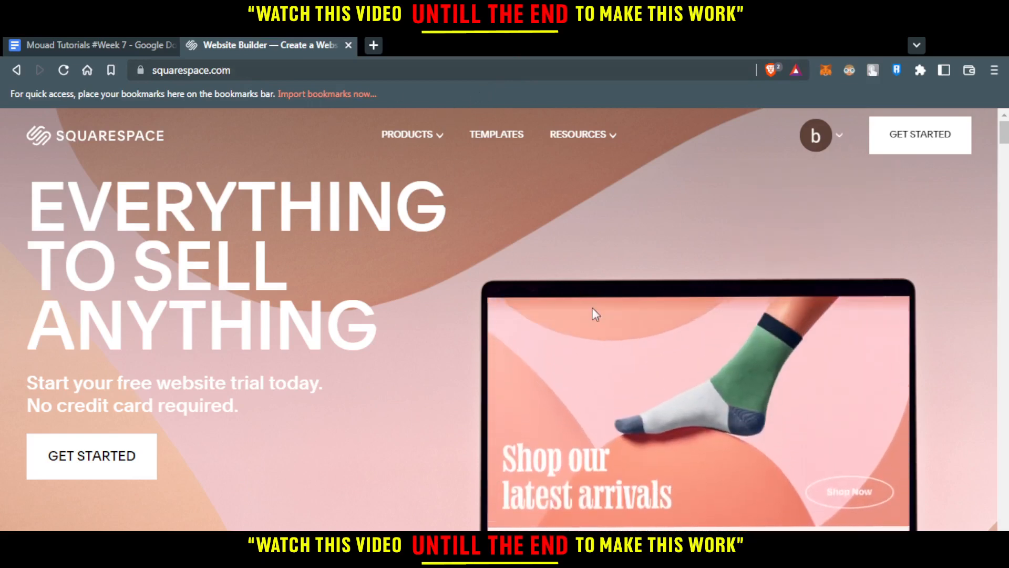
- Go to the Account Dashboard through the account avatar menu
left_click(816, 135)
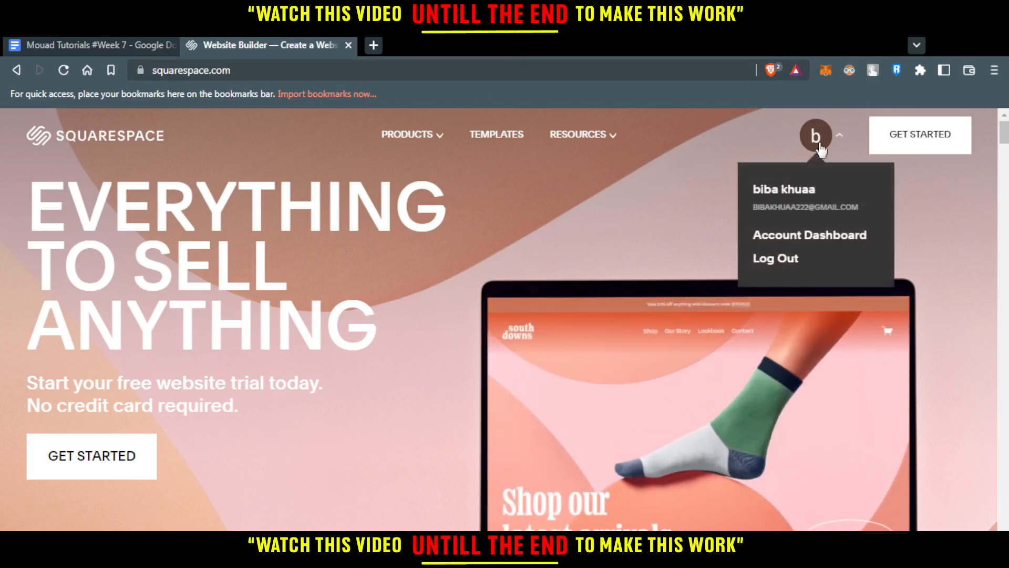
left_click(809, 235)
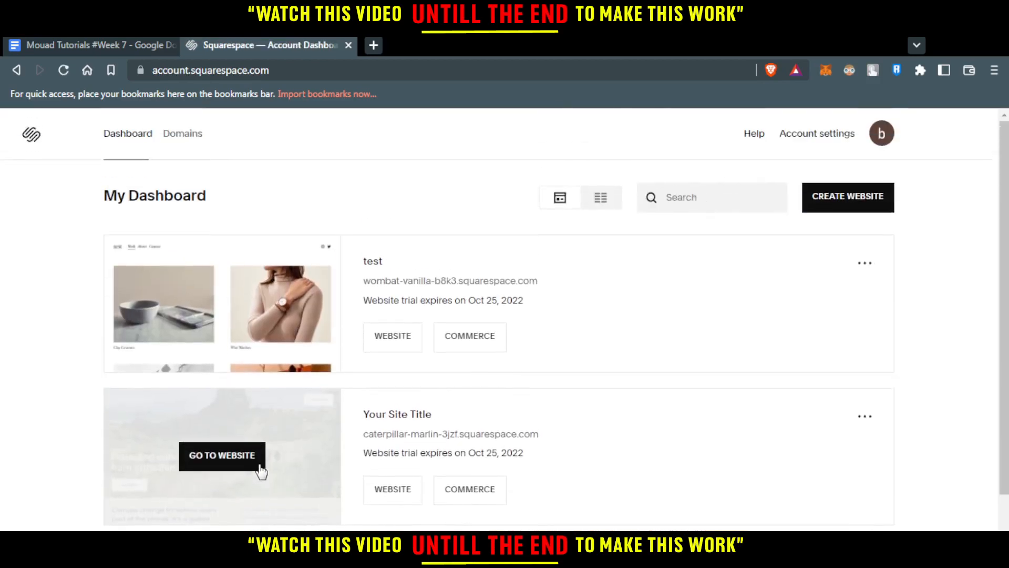
mouse_move(302, 341)
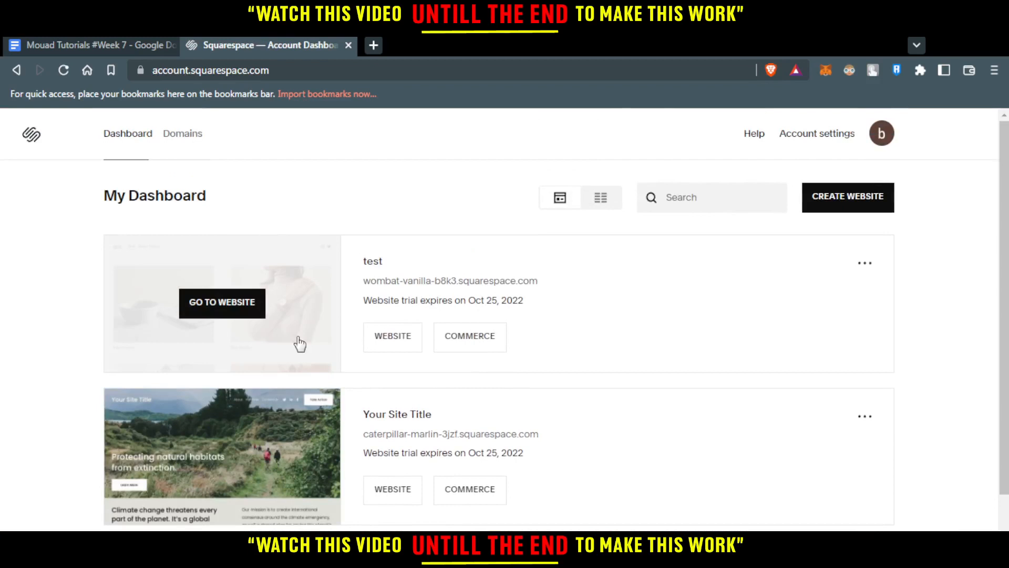
mouse_move(222, 309)
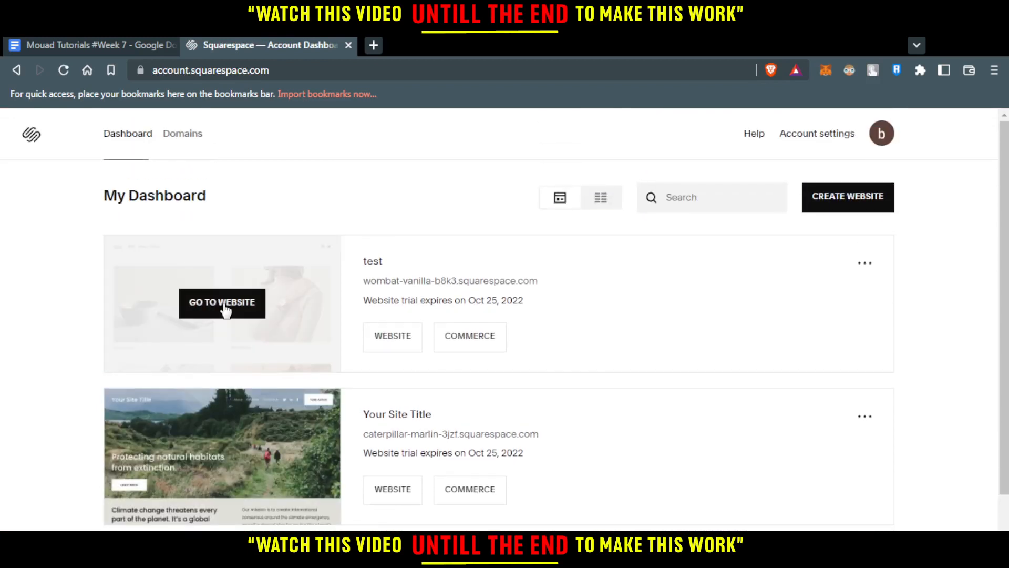
- Open the 'test' website from its dashboard thumbnail to reach its Work page
left_click(221, 302)
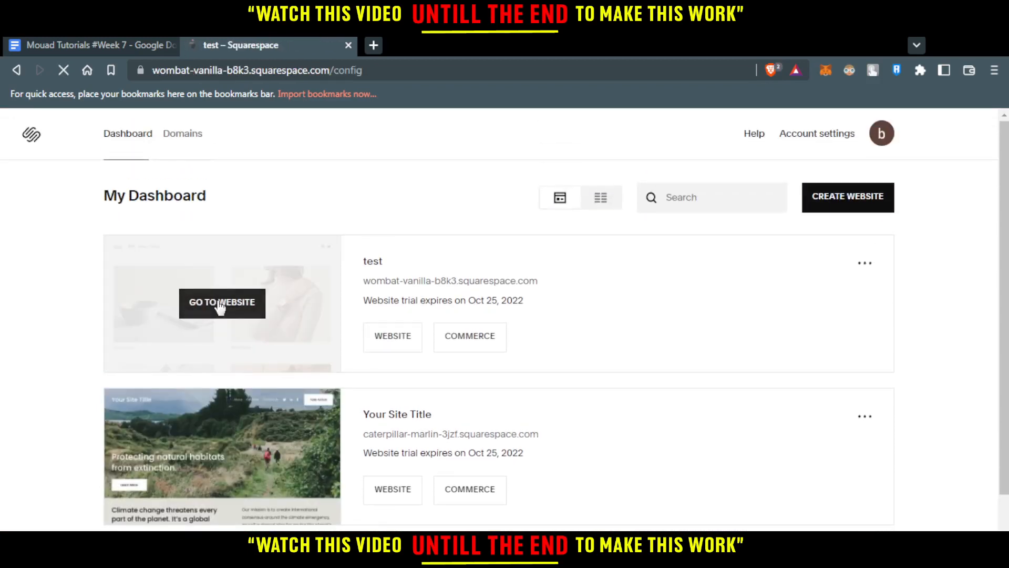
left_click(221, 303)
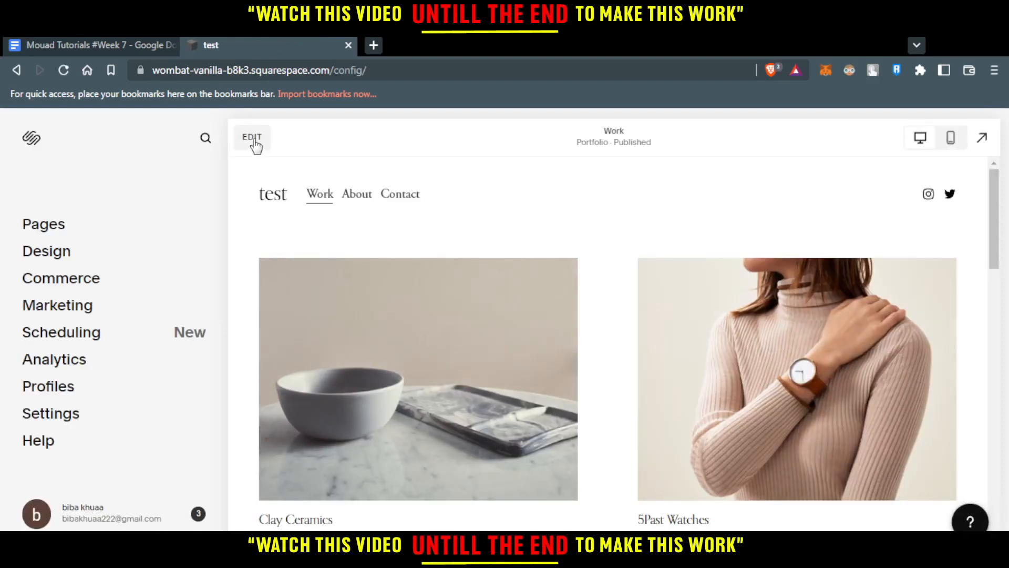
- Edit the Work page and add an Image block to the biography section
left_click(251, 137)
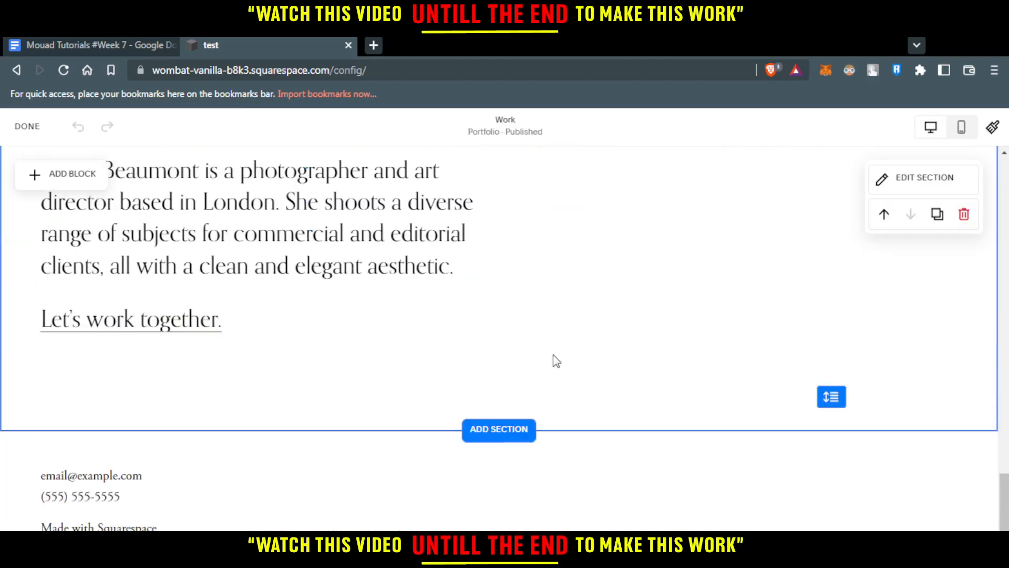
scroll("up", 3)
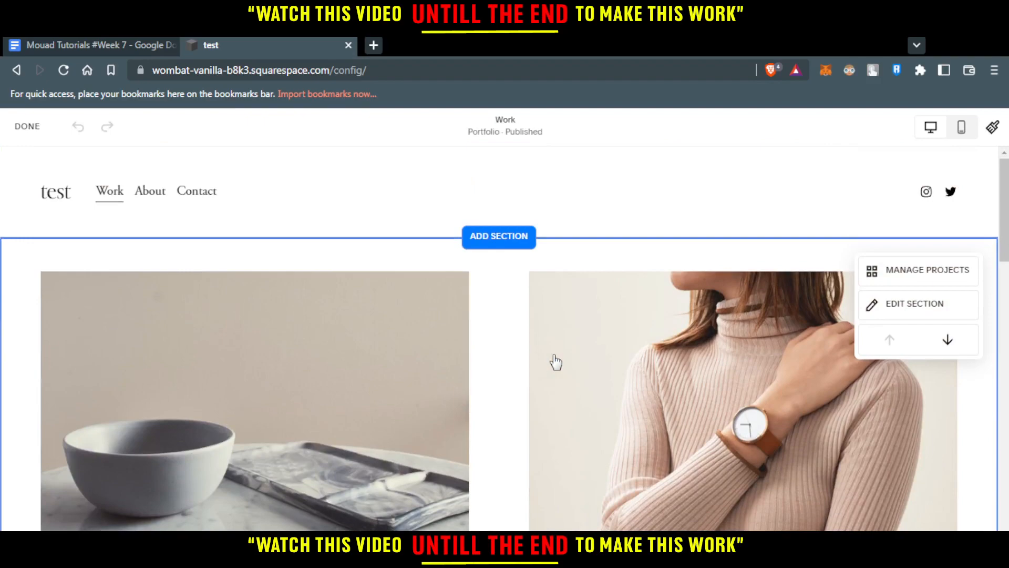
scroll("down", 3)
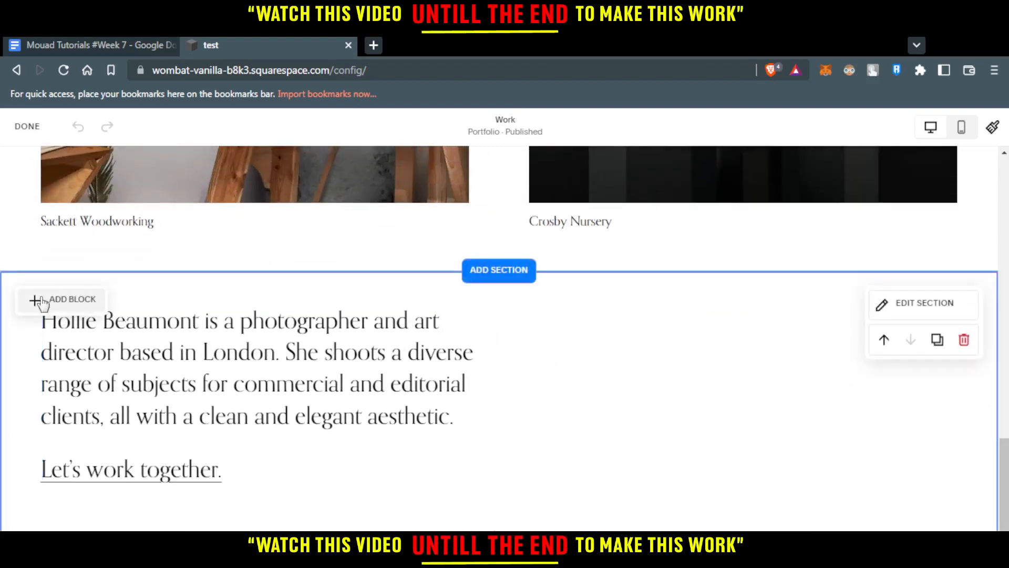
left_click(61, 299)
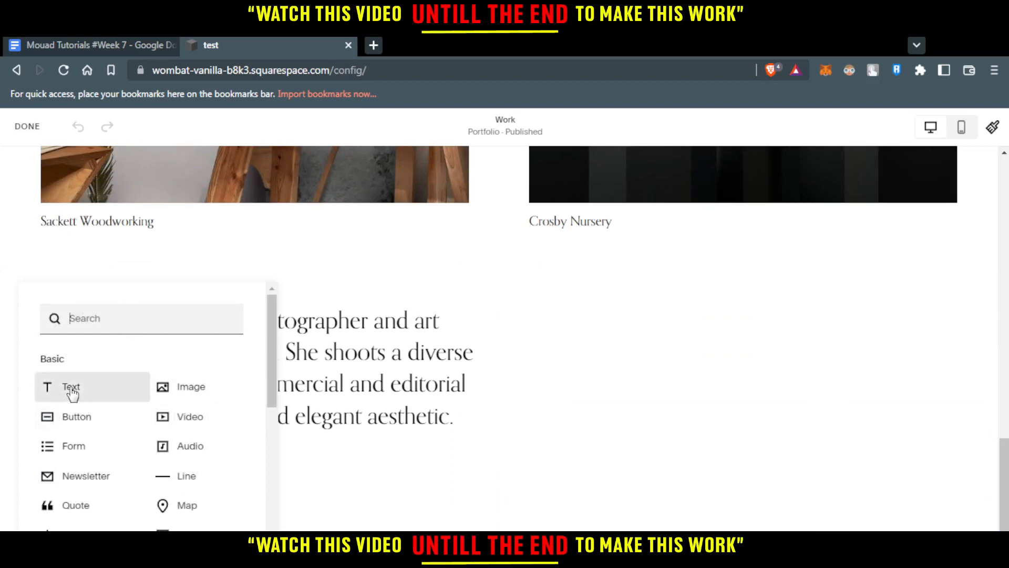
mouse_move(464, 243)
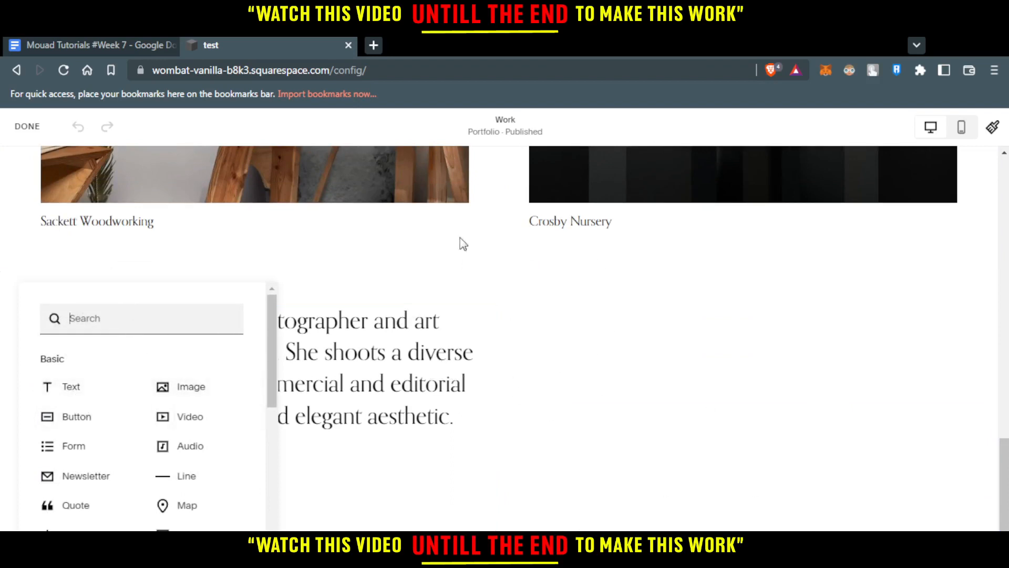
left_click(247, 386)
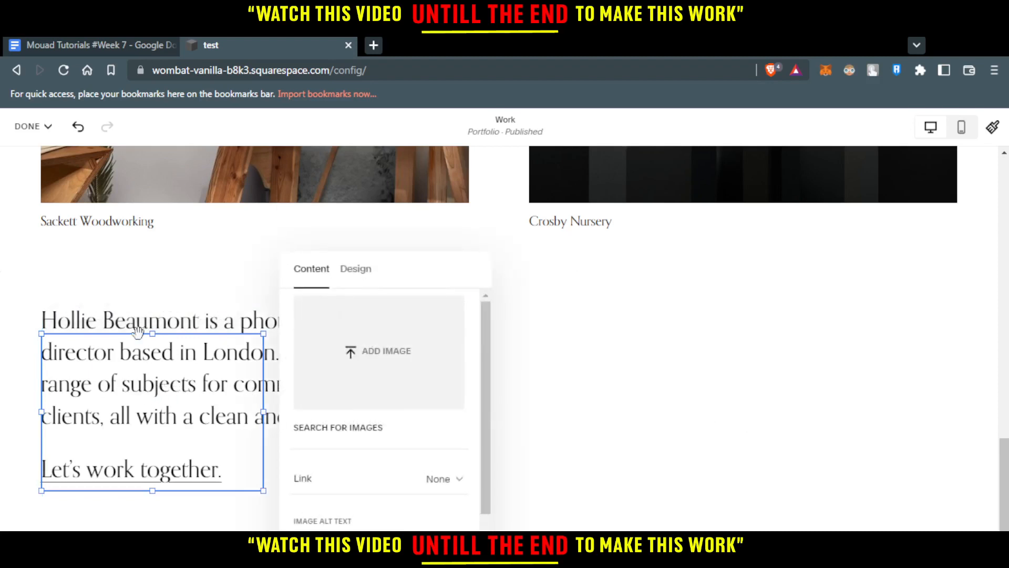
mouse_move(372, 358)
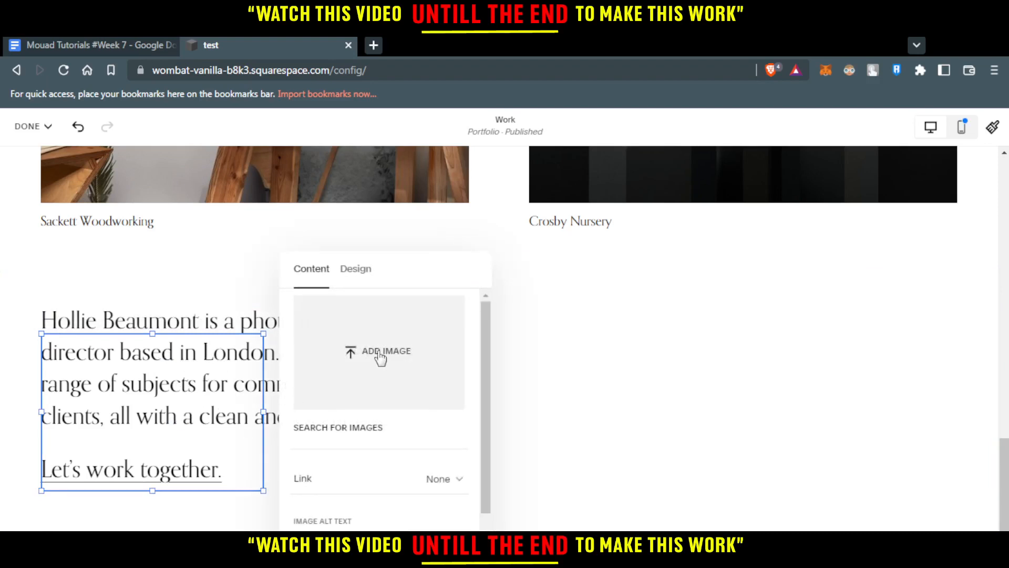
mouse_move(381, 358)
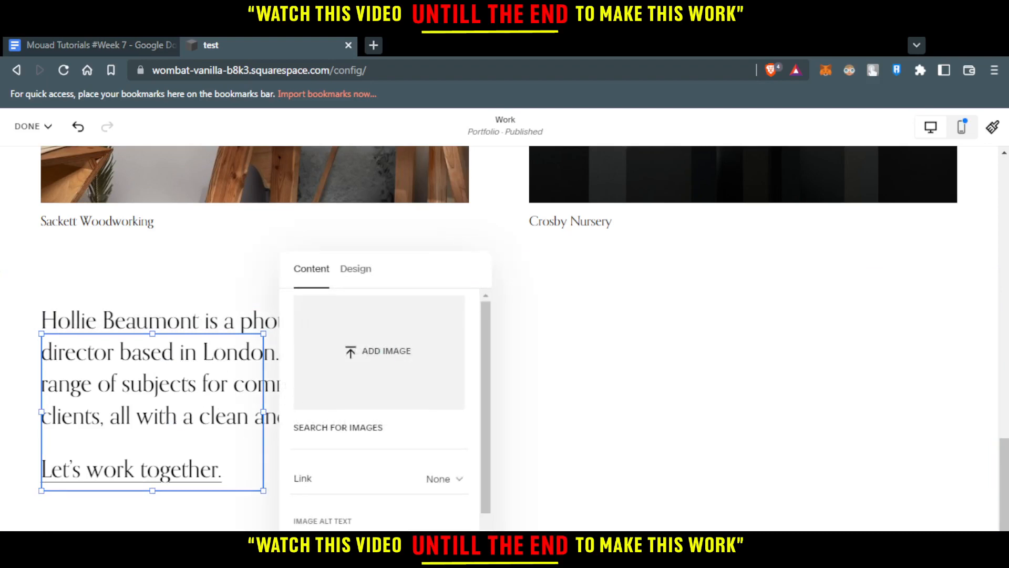
- Upload the goggled-character illustration into the new image block
left_click(378, 351)
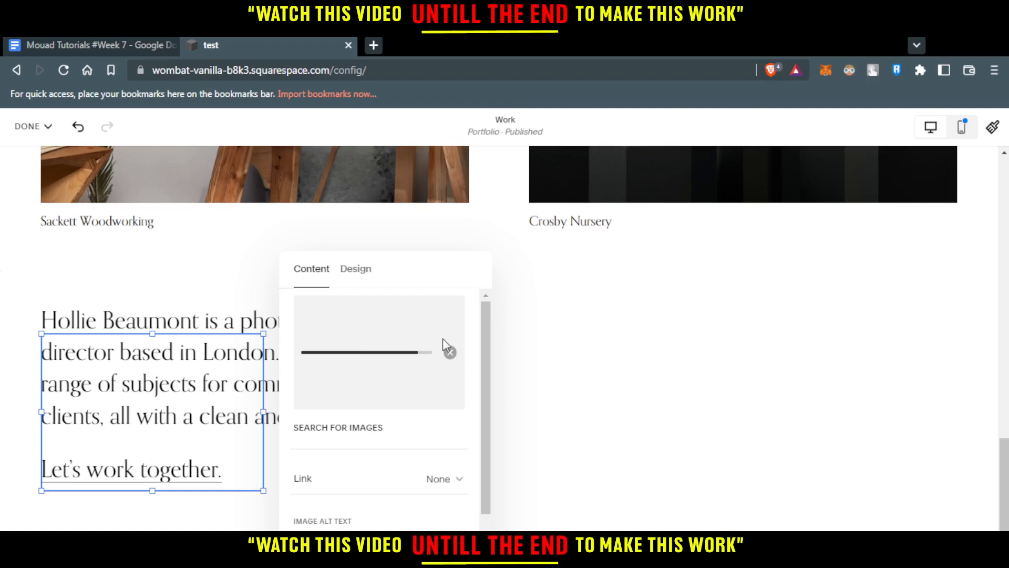
mouse_move(398, 400)
type("squarespace how to put text over image")
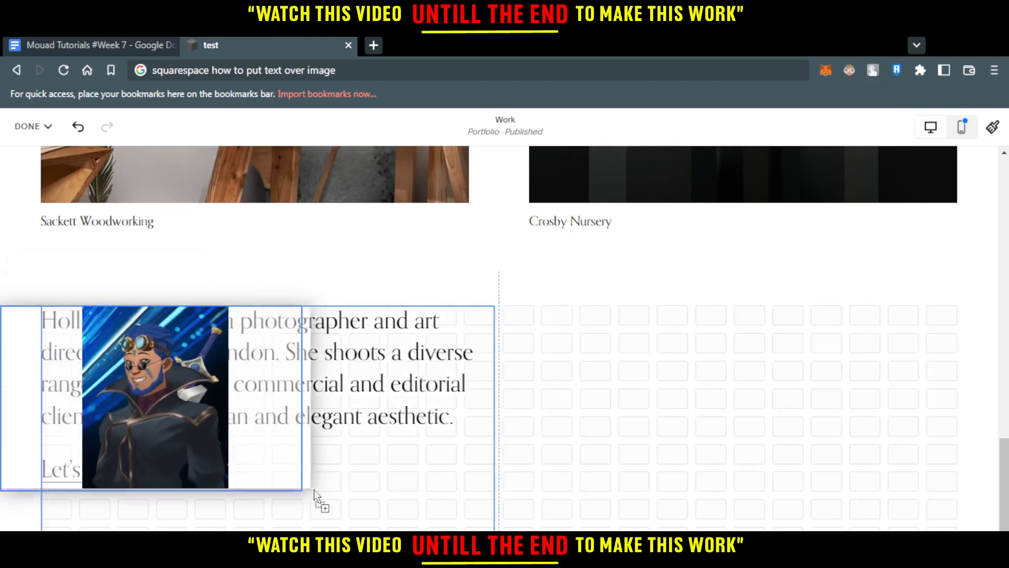
- Drag the image over the bio paragraph, move it backward, and view the layered result
left_click(257, 399)
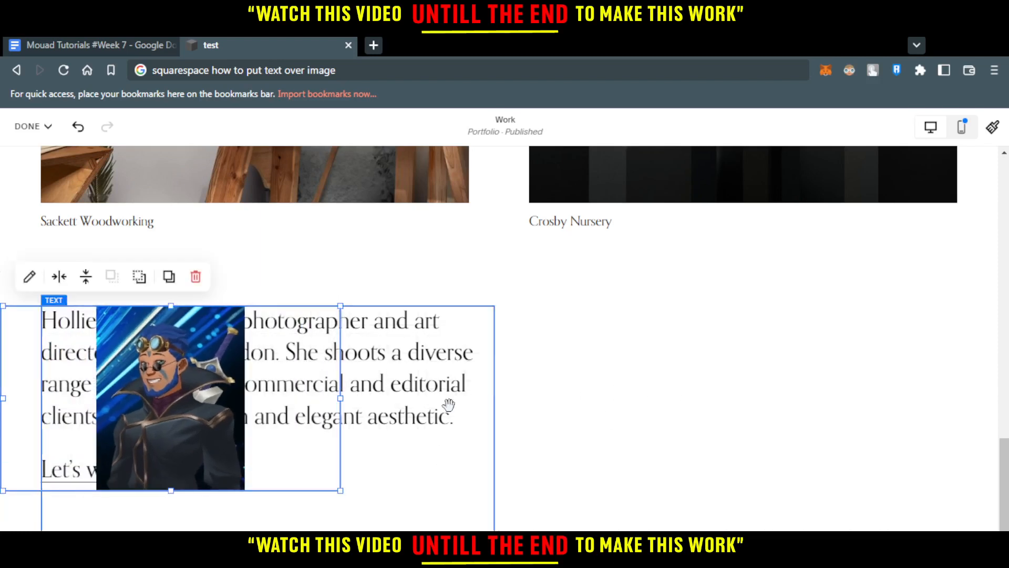
mouse_move(447, 363)
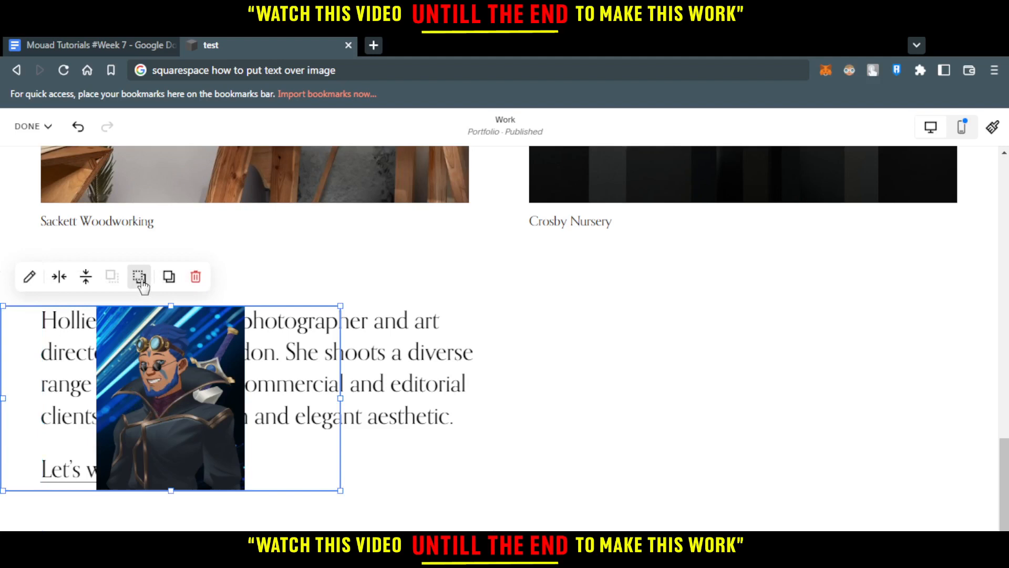
mouse_move(139, 277)
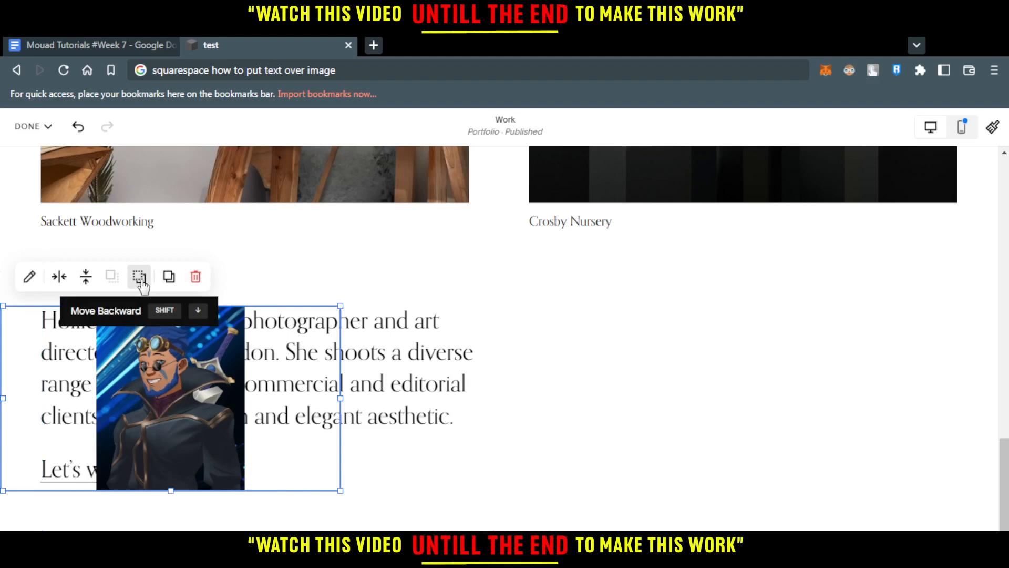
left_click(139, 277)
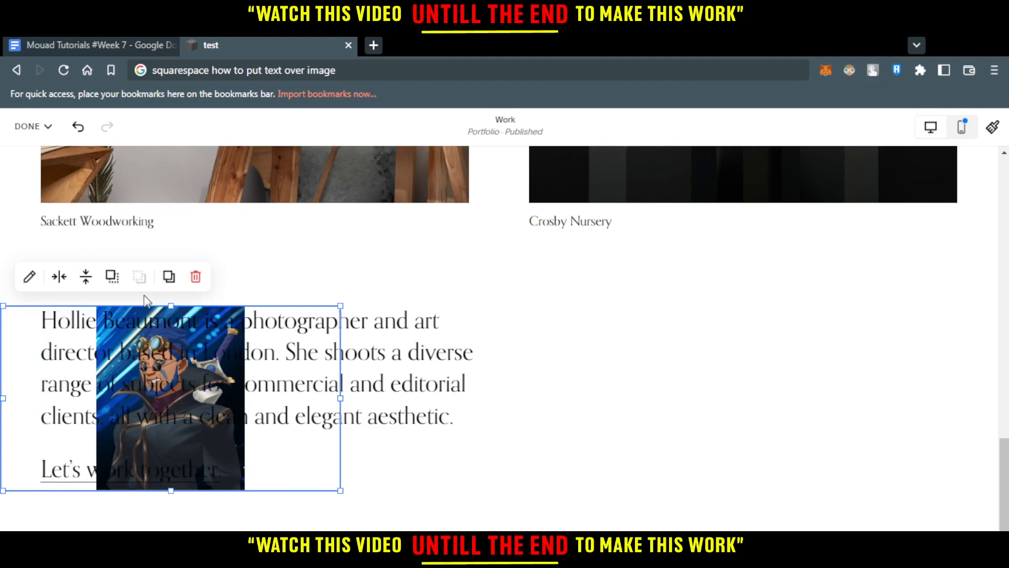
left_click(135, 277)
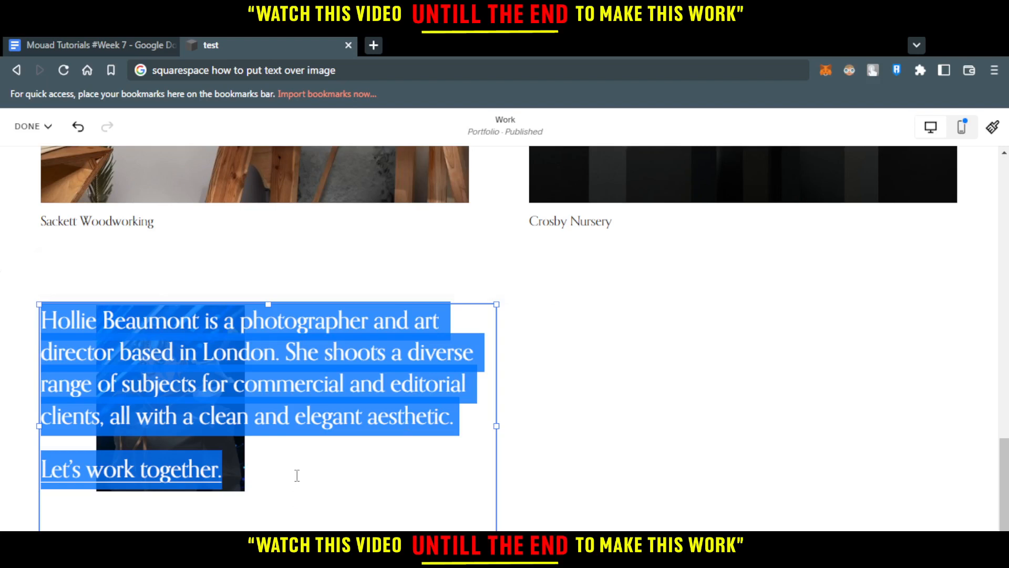
left_click(438, 436)
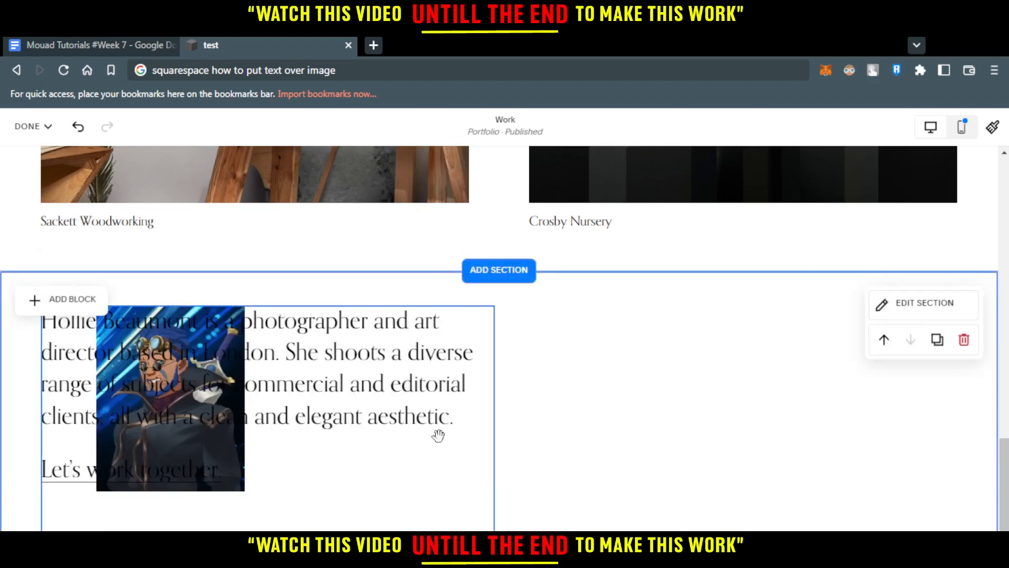